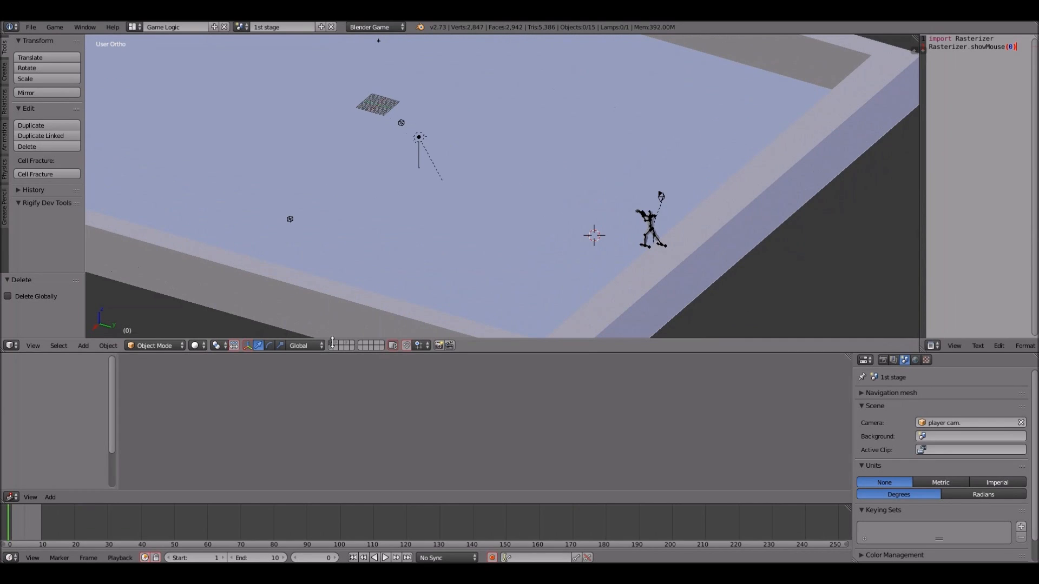
mouse_move(336, 344)
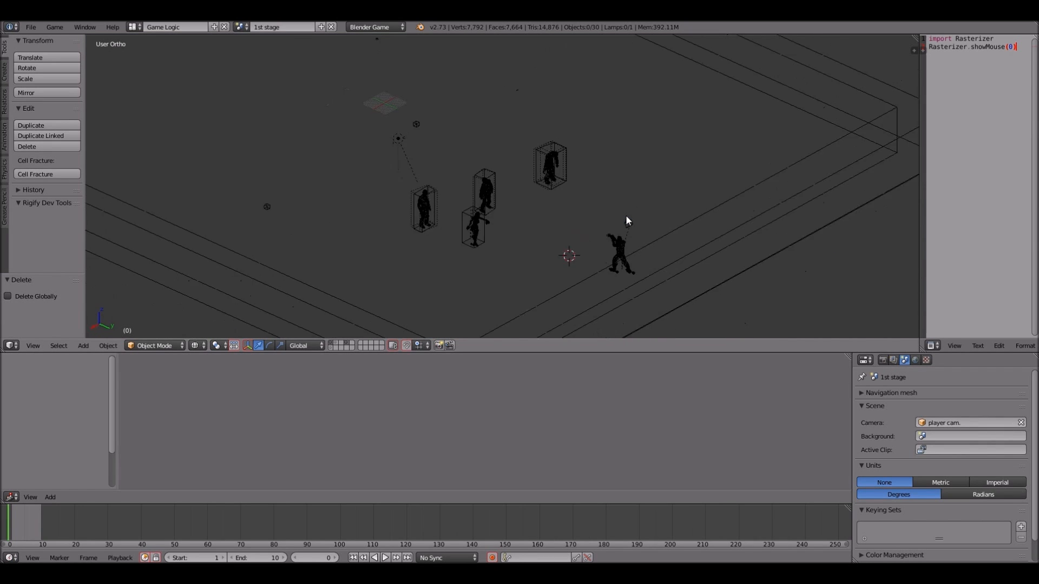
Step: Show only the scene layer that holds the enemy spawner empty
key(p)
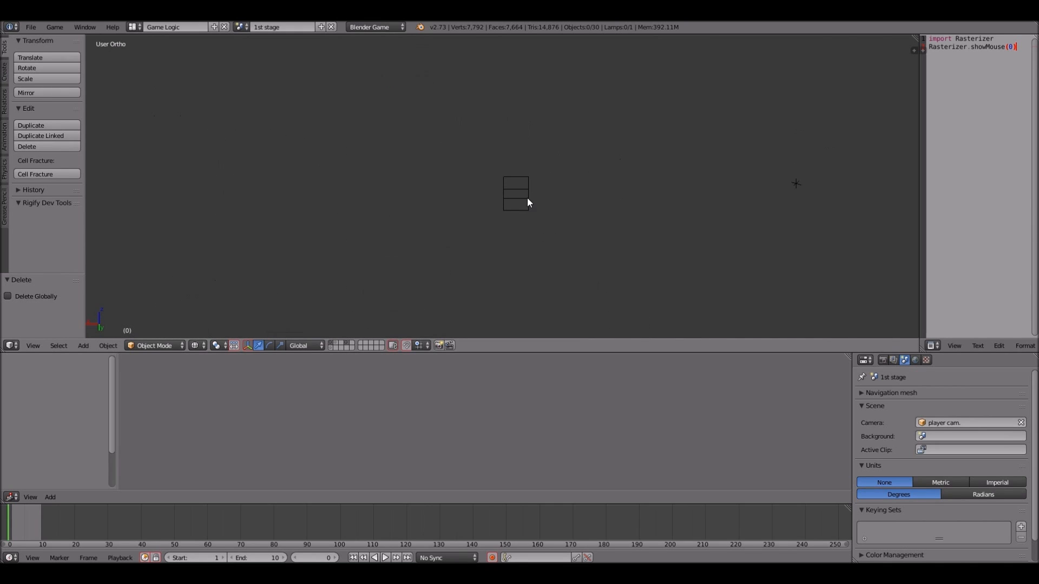
Step: Select Empty.005, expand its first Edit Object actuator adding Zombie B, then inspect a zombie model on its layer
click(515, 194)
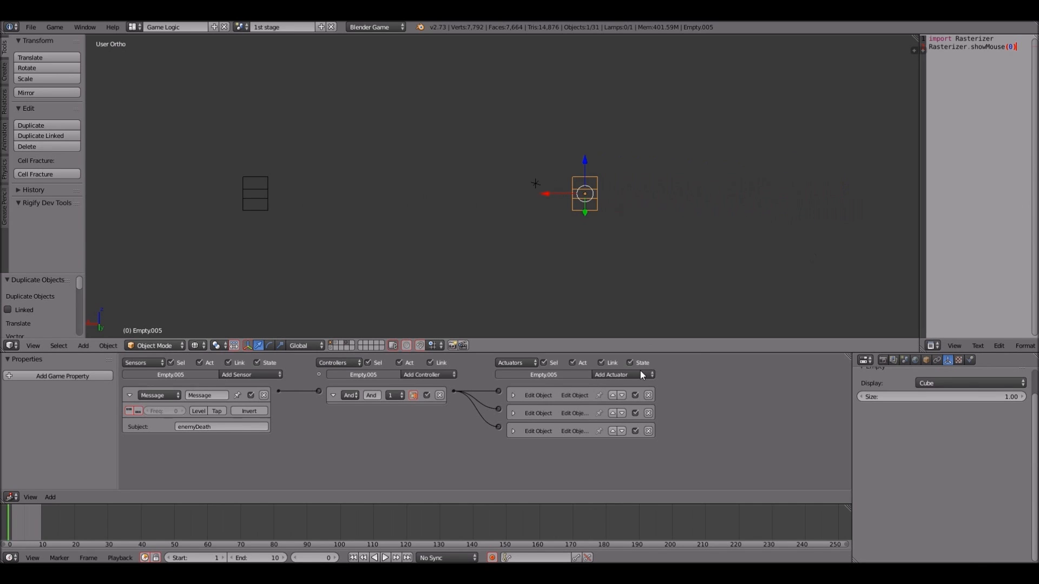
click(513, 395)
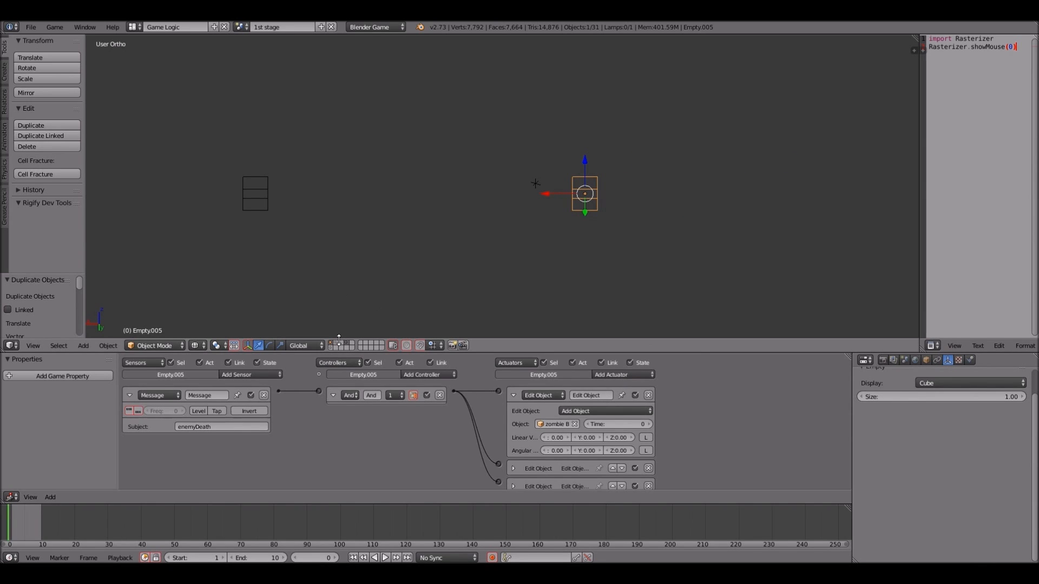
mouse_move(336, 344)
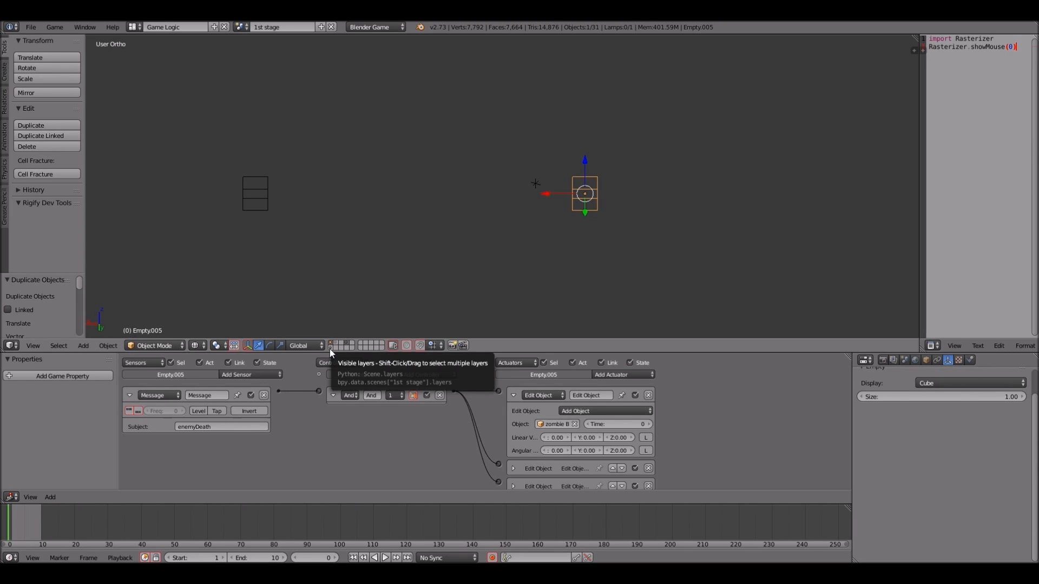
click(359, 345)
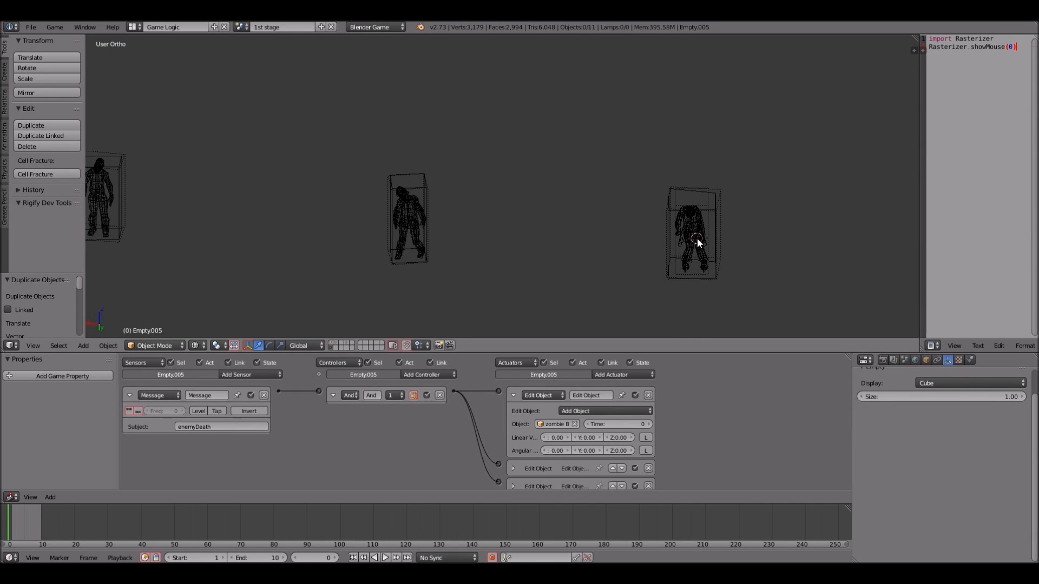
click(692, 235)
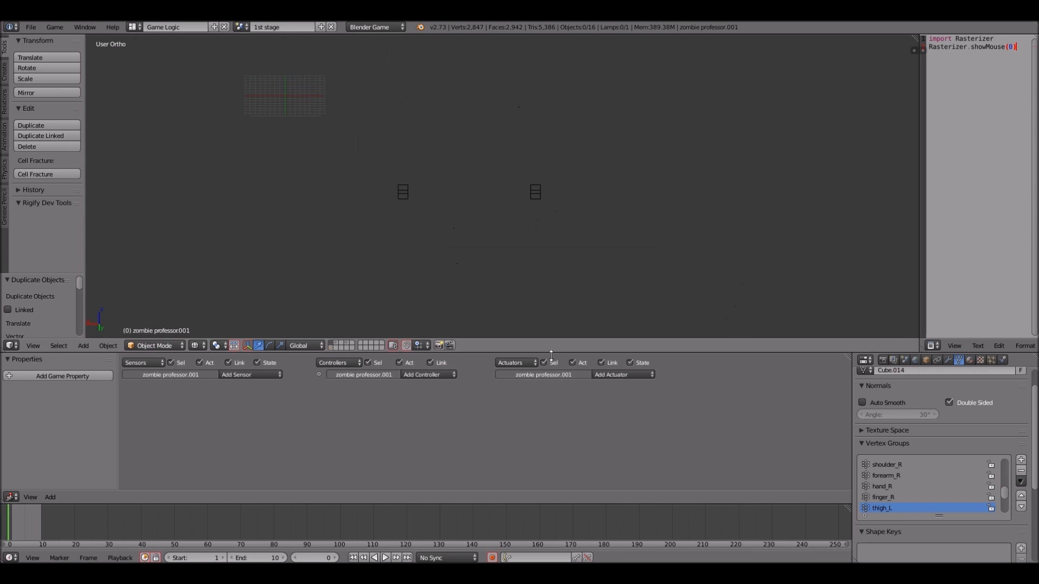
Step: Reselect the spawner and browse the object list of its first Add Object actuator
click(536, 193)
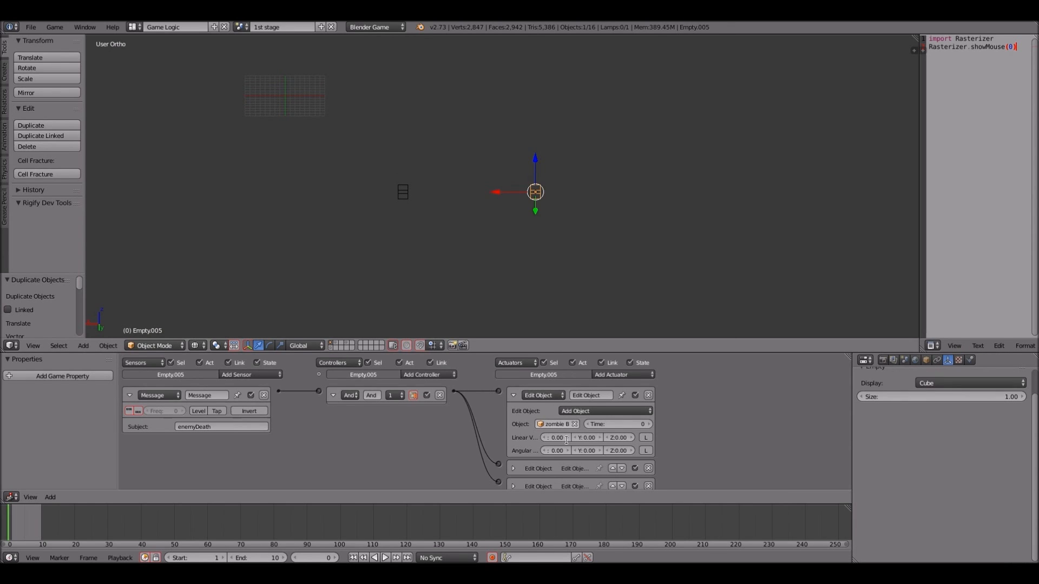
click(556, 424)
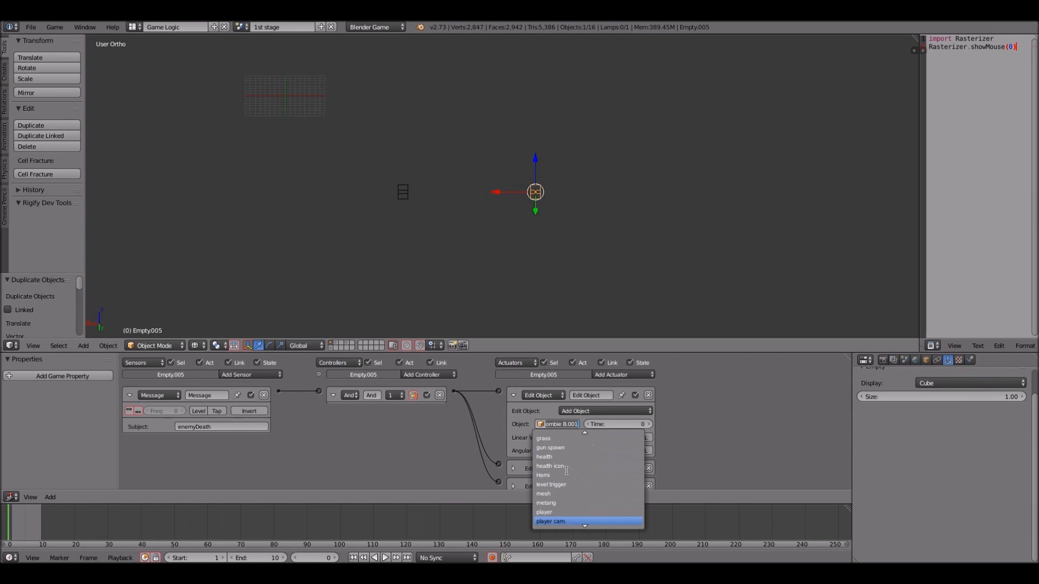
scroll(down, 3)
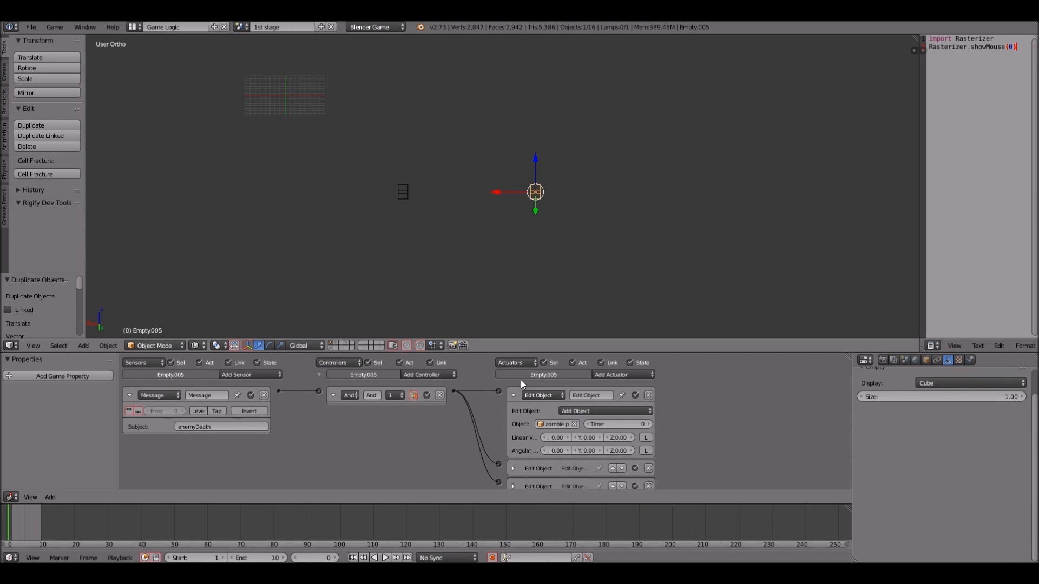
Step: Expand the second Add Object actuator and scroll its object list to the zombie professor entries
click(512, 395)
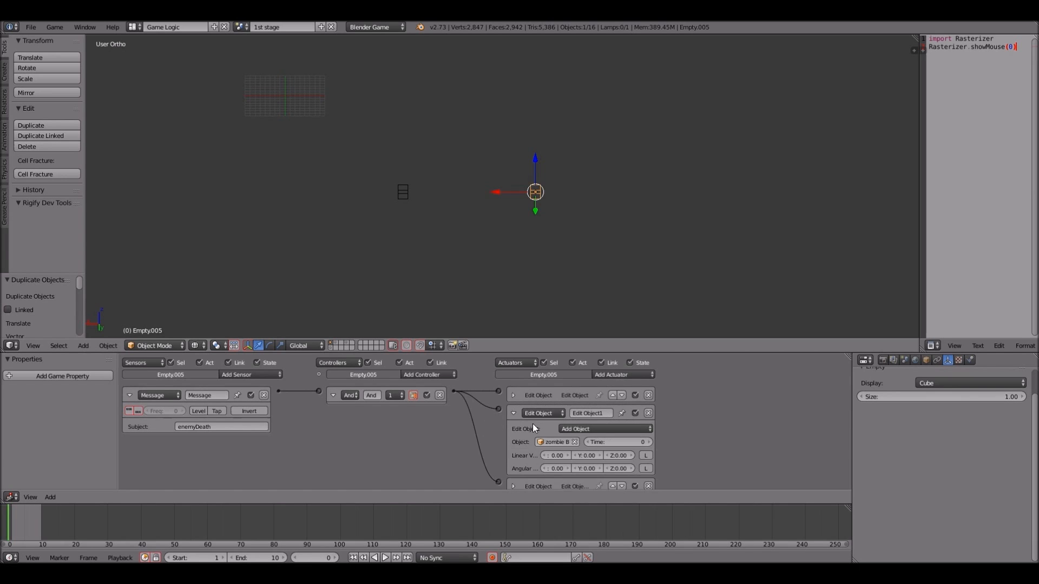
click(556, 441)
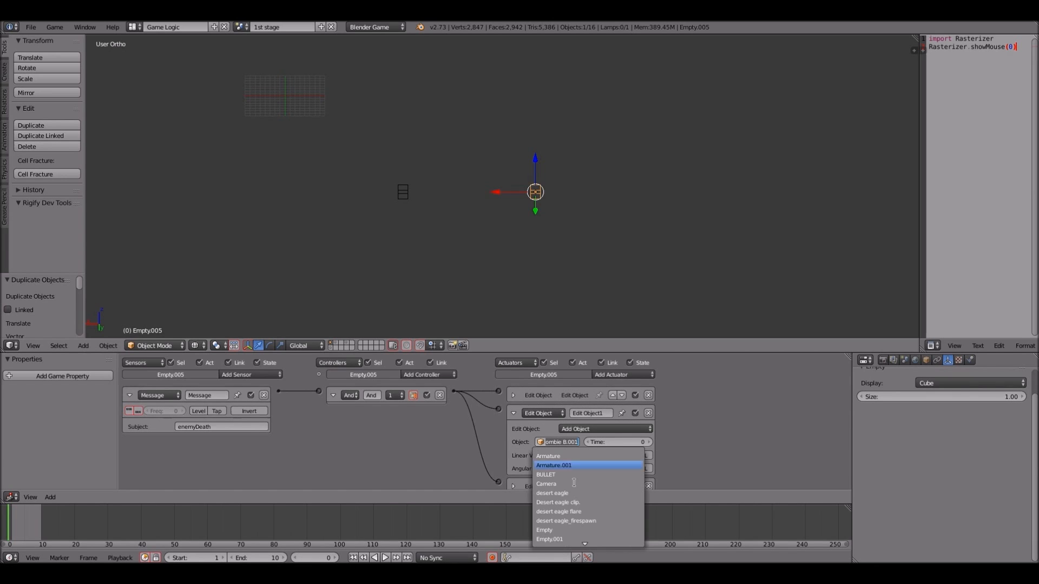
scroll(down, 3)
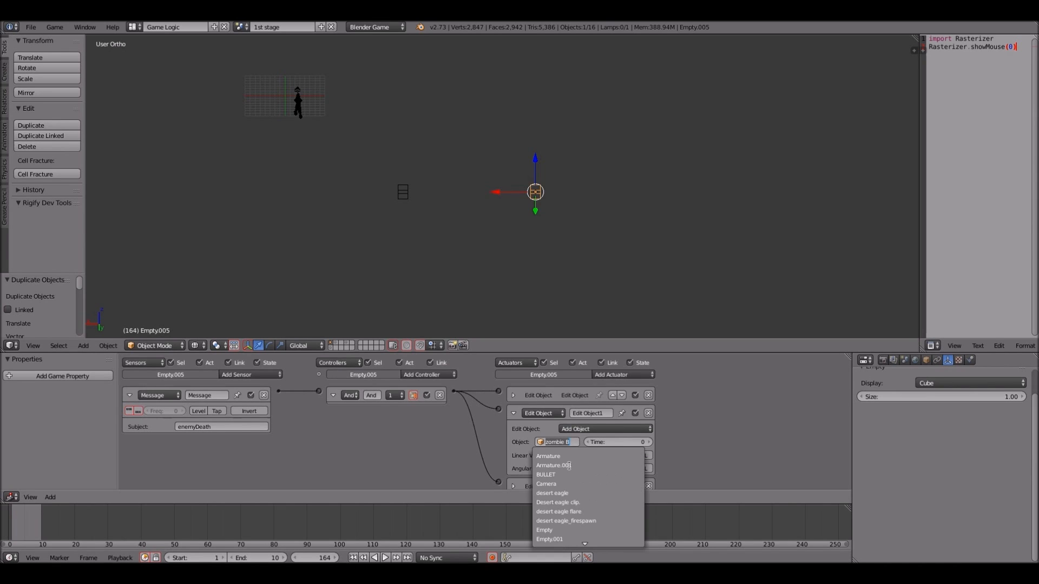
scroll(down, 3)
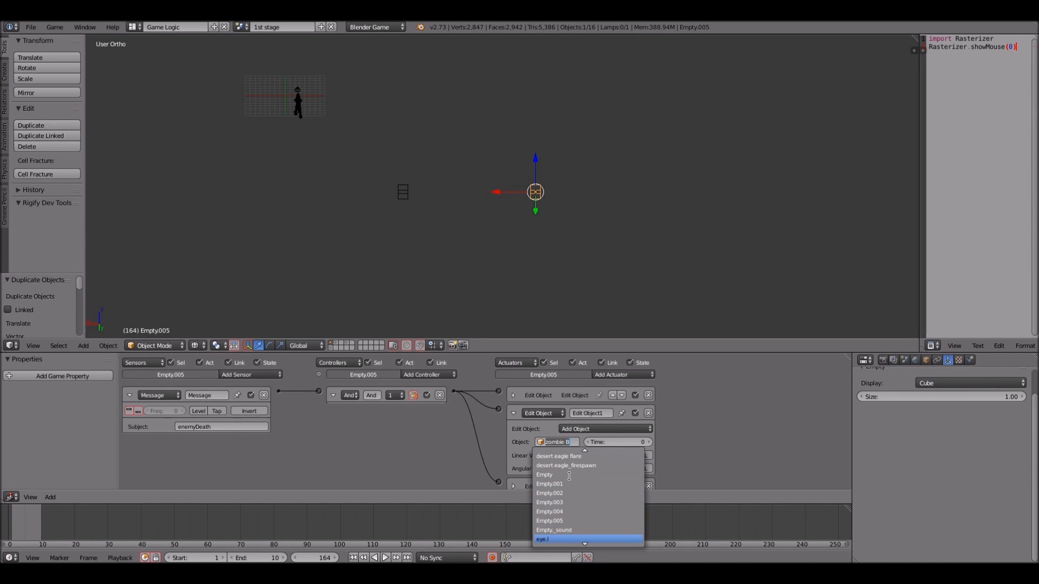
scroll(down, 3)
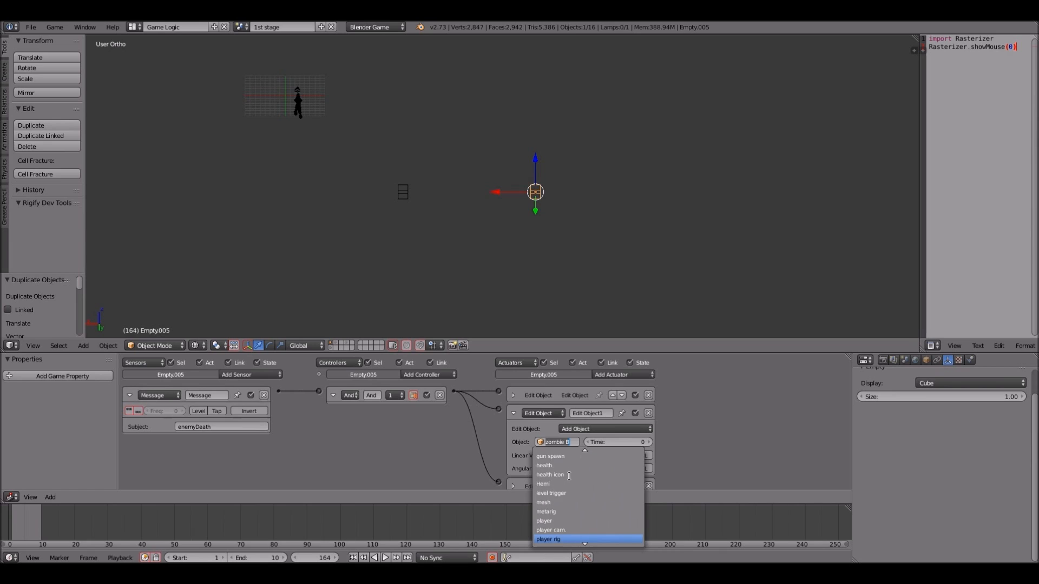
scroll(down, 3)
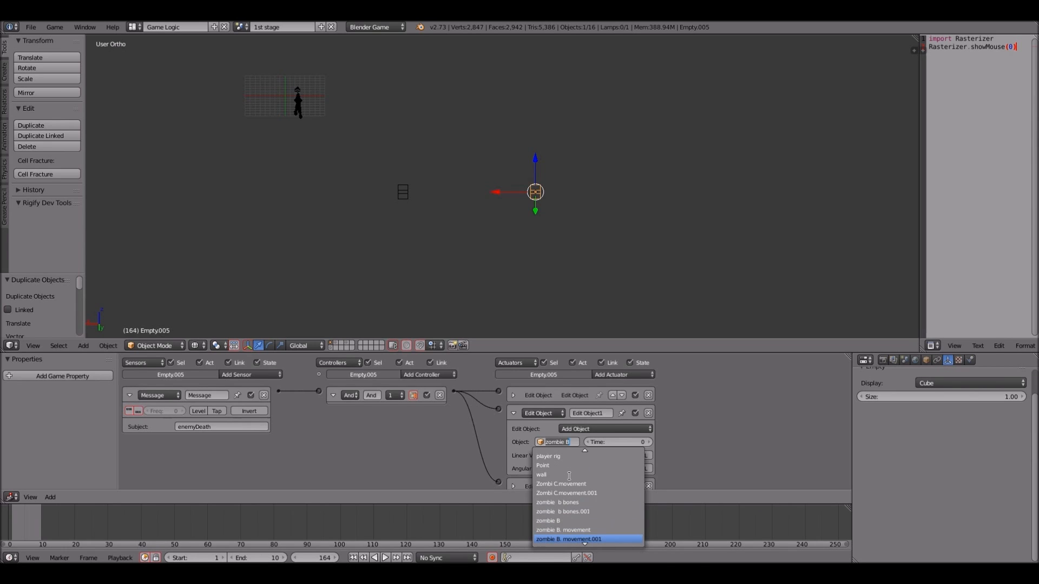
scroll(down, 3)
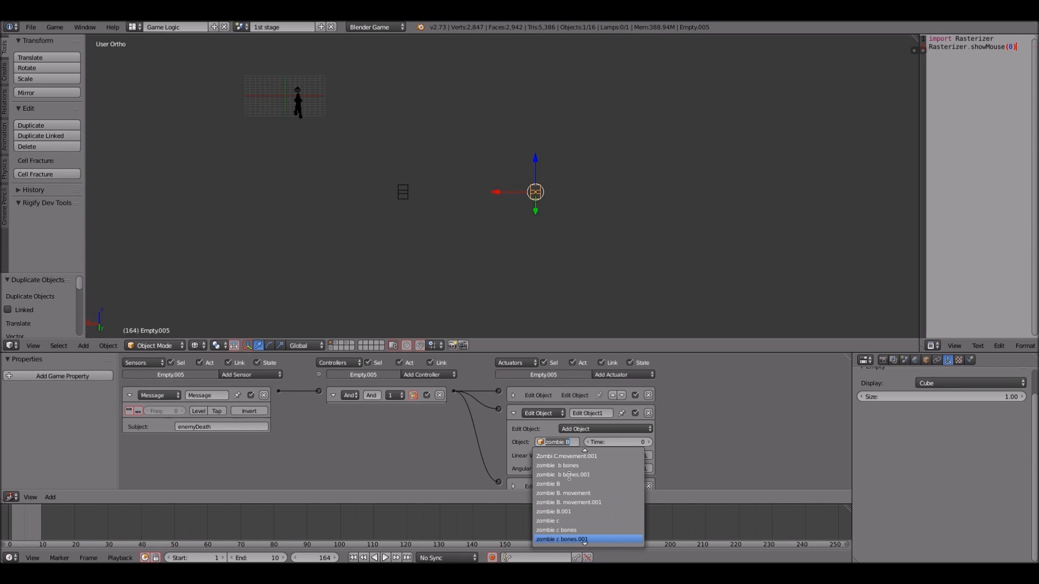
scroll(down, 3)
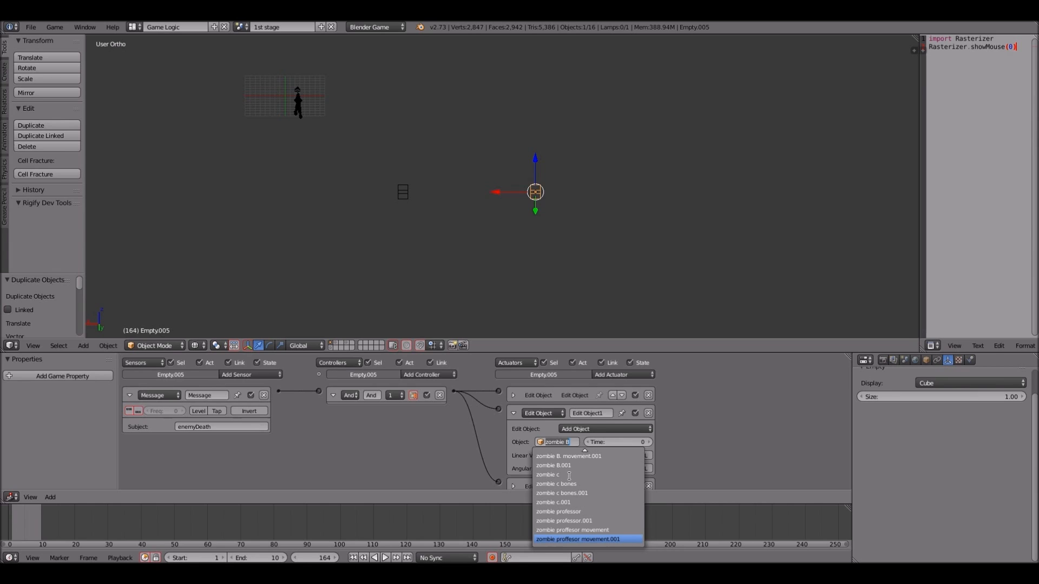
mouse_move(570, 491)
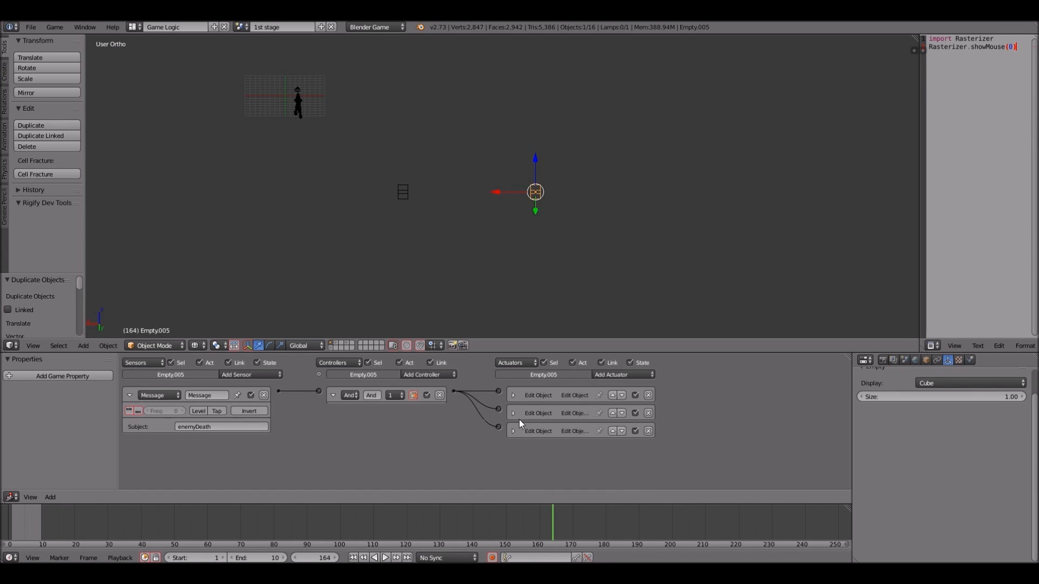
Step: Show the zombie models' layer with the spawner and make Empty.005 active again
click(512, 431)
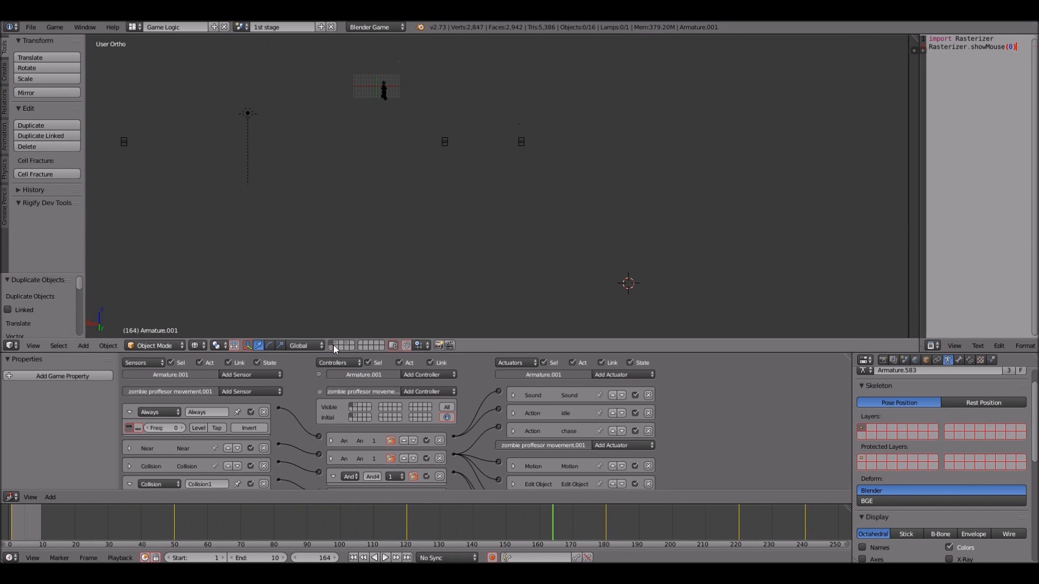
mouse_move(337, 345)
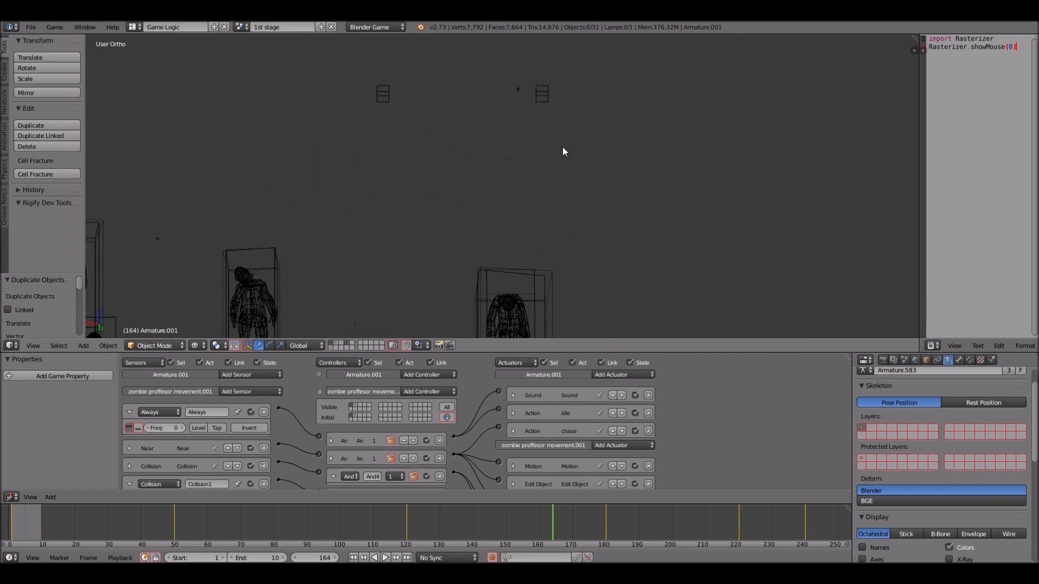
click(542, 134)
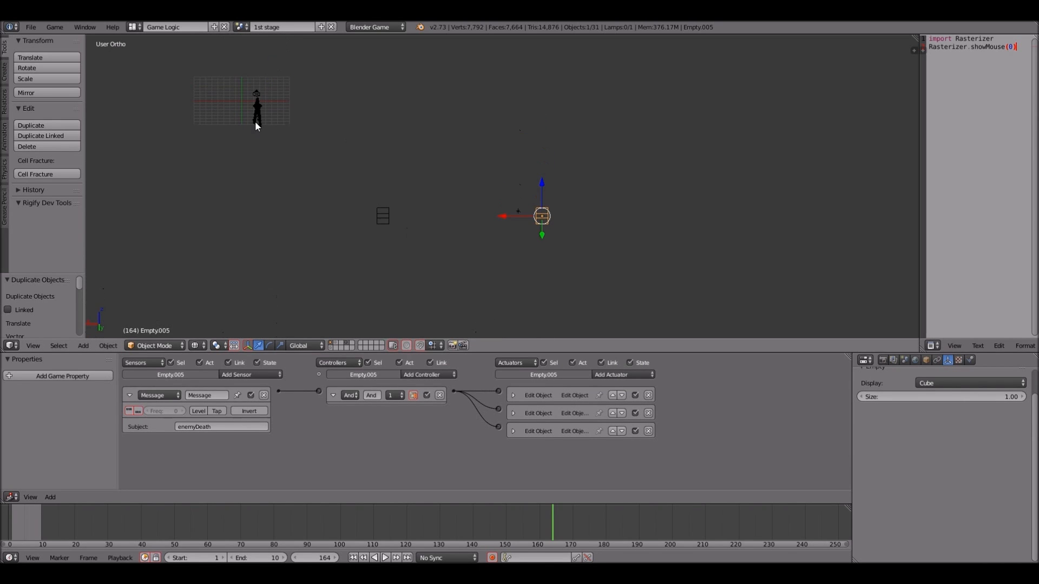
Step: Select the player character and begin moving it to stand level with the zombies
click(257, 120)
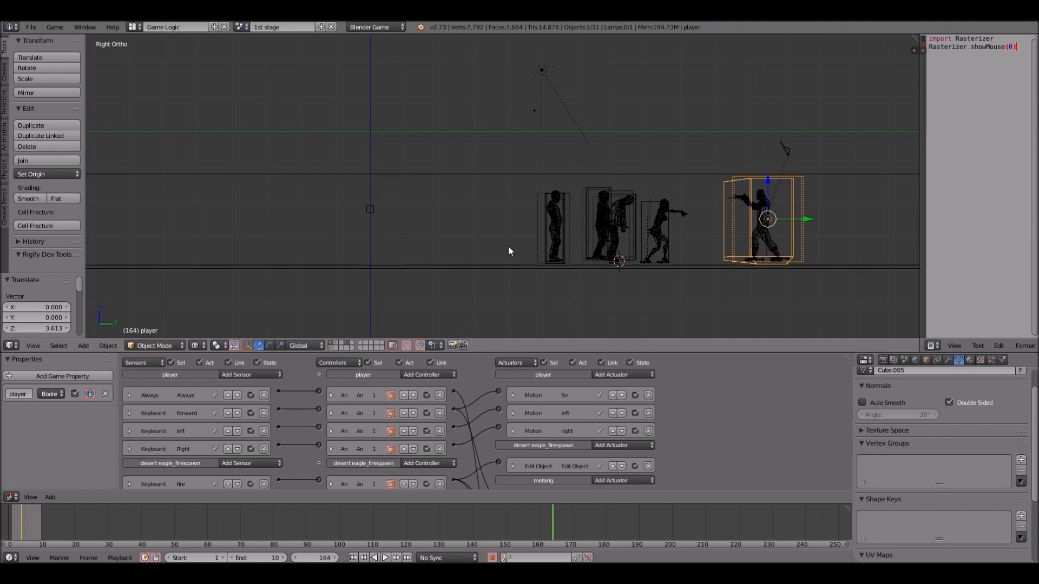
key(s)
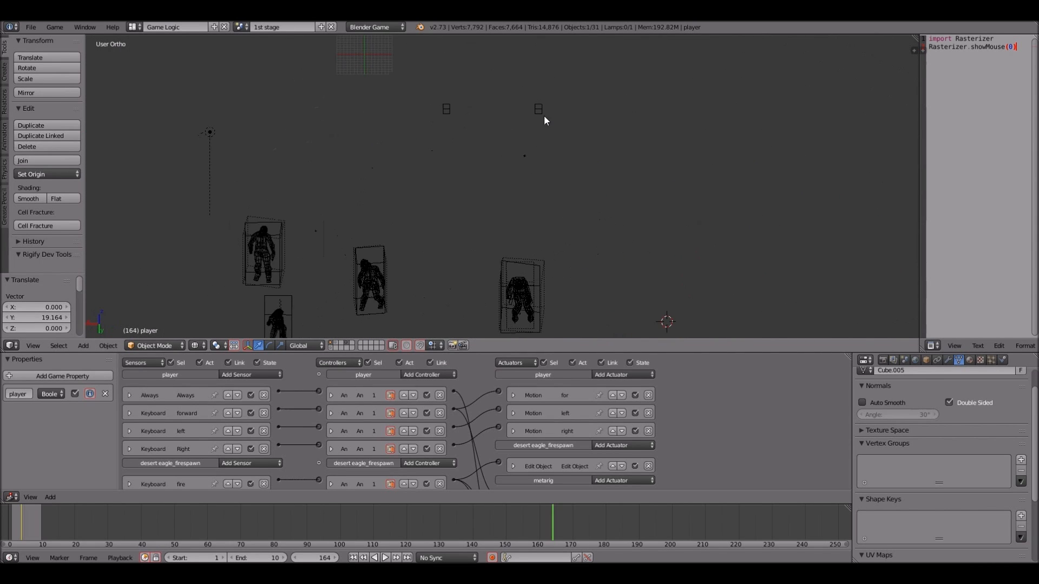
Step: Return to the spawner layer with its three zombie models after shifting the player along Y
click(538, 108)
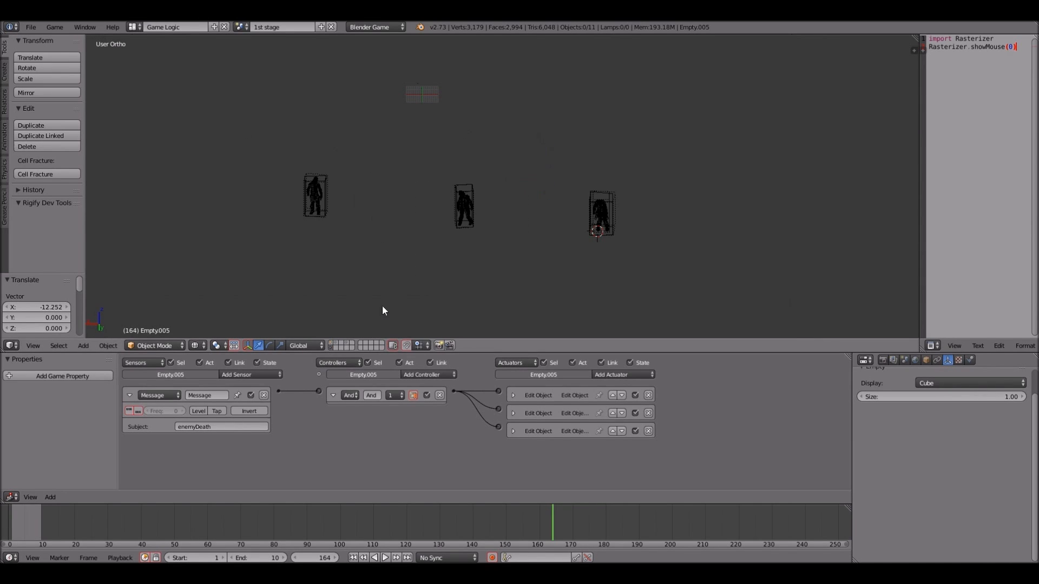
mouse_move(609, 208)
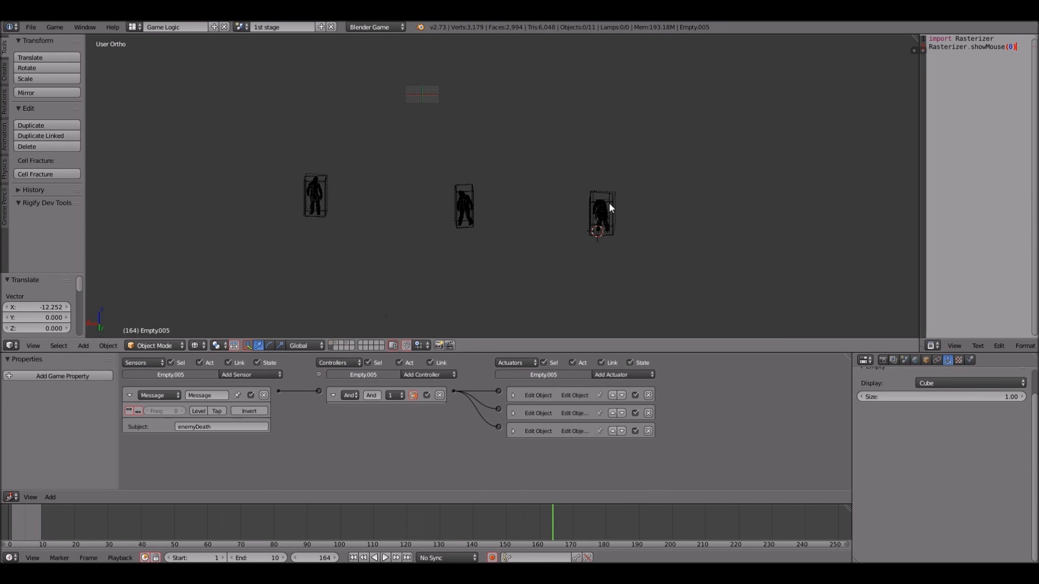
Step: On zombie proffesor movement.001, collapse the Message actuator and delete the second And controller and the Near sensor
click(600, 213)
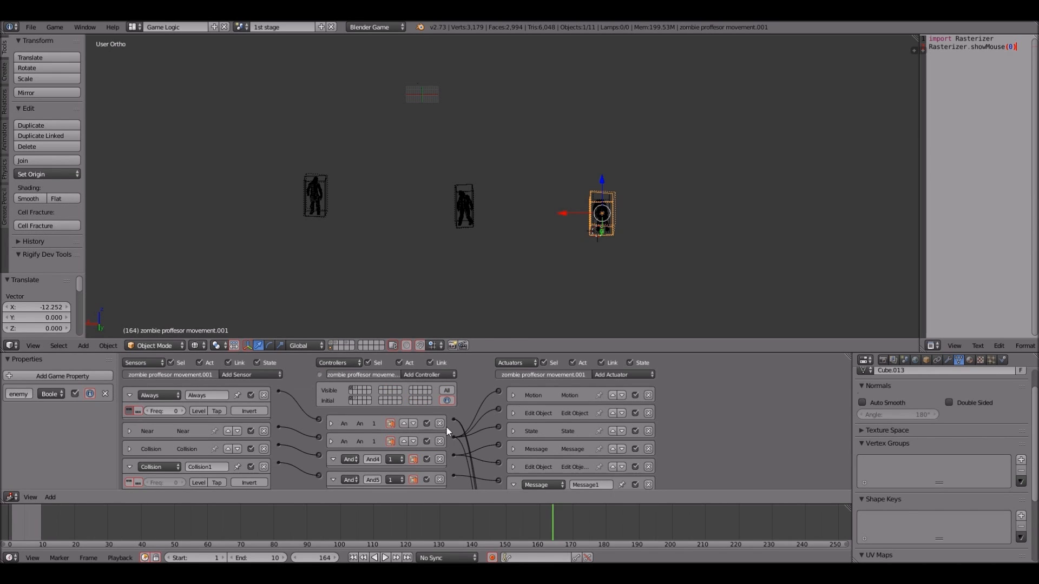
mouse_move(470, 449)
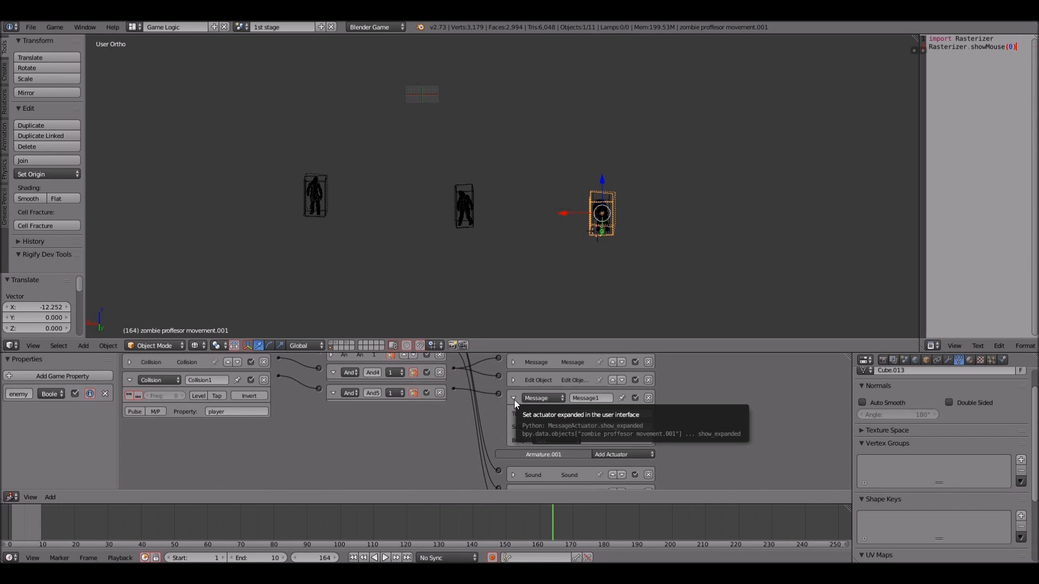
click(512, 403)
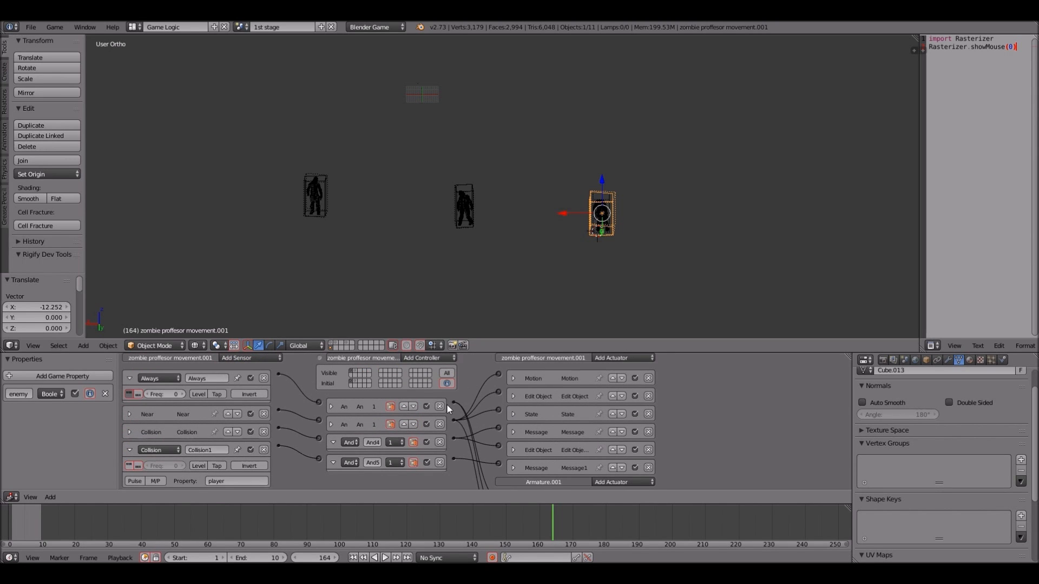
mouse_move(440, 406)
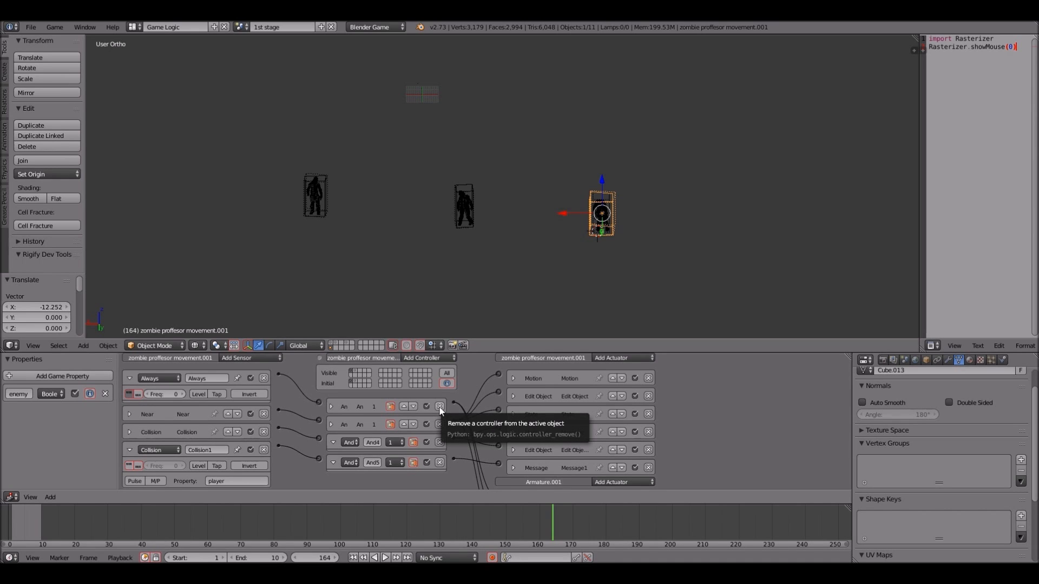
click(439, 405)
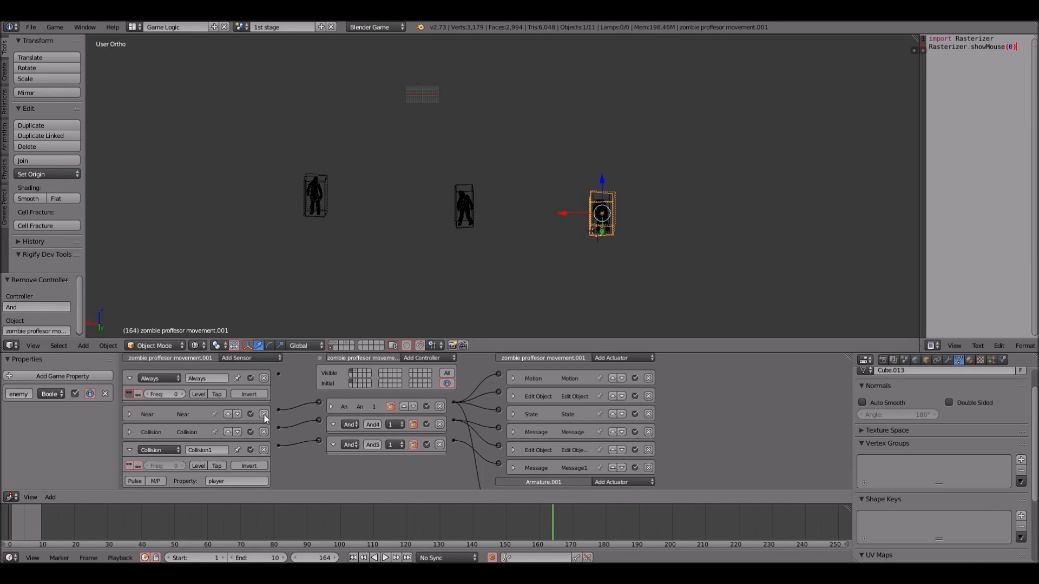
click(264, 413)
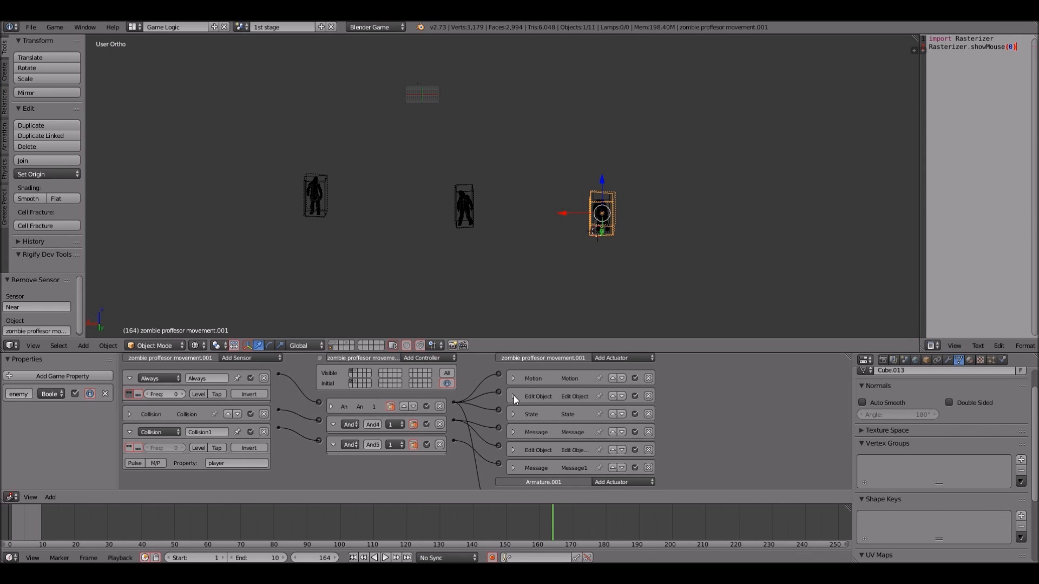
click(512, 396)
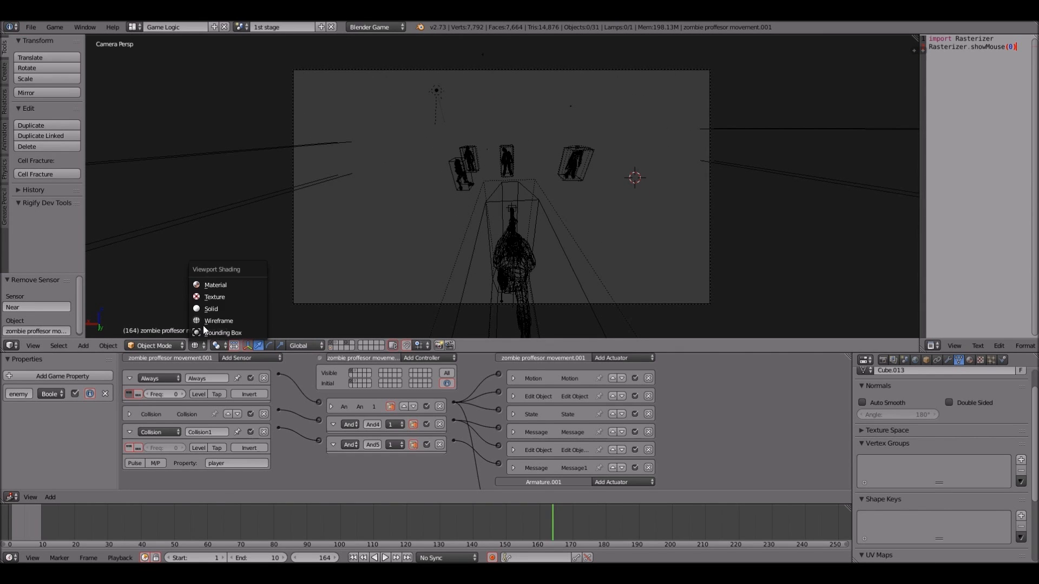
mouse_move(225, 296)
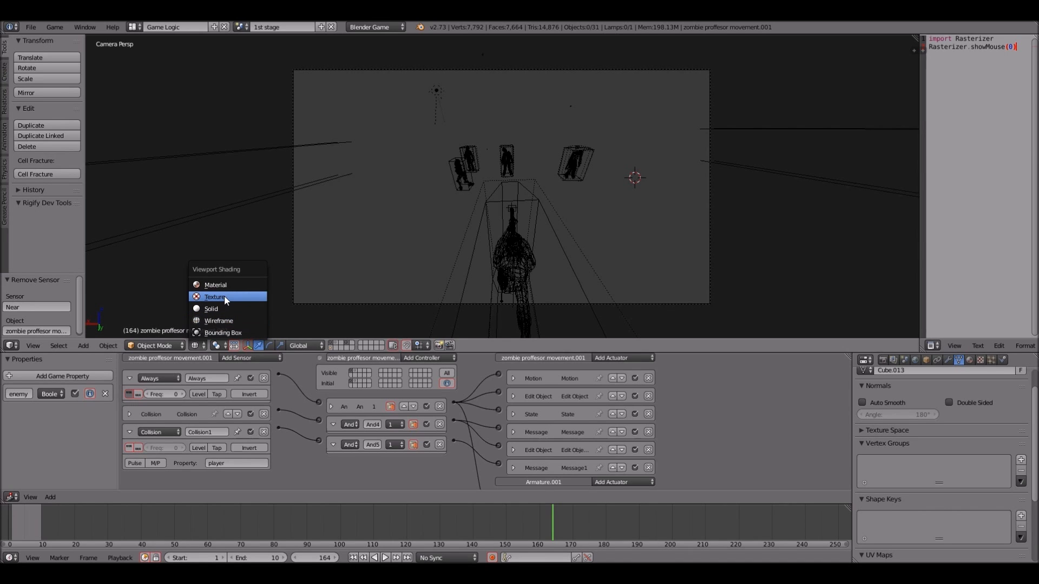
Step: Set the 3D viewport shading to Texture so grass, path, walls and characters render textured
click(214, 297)
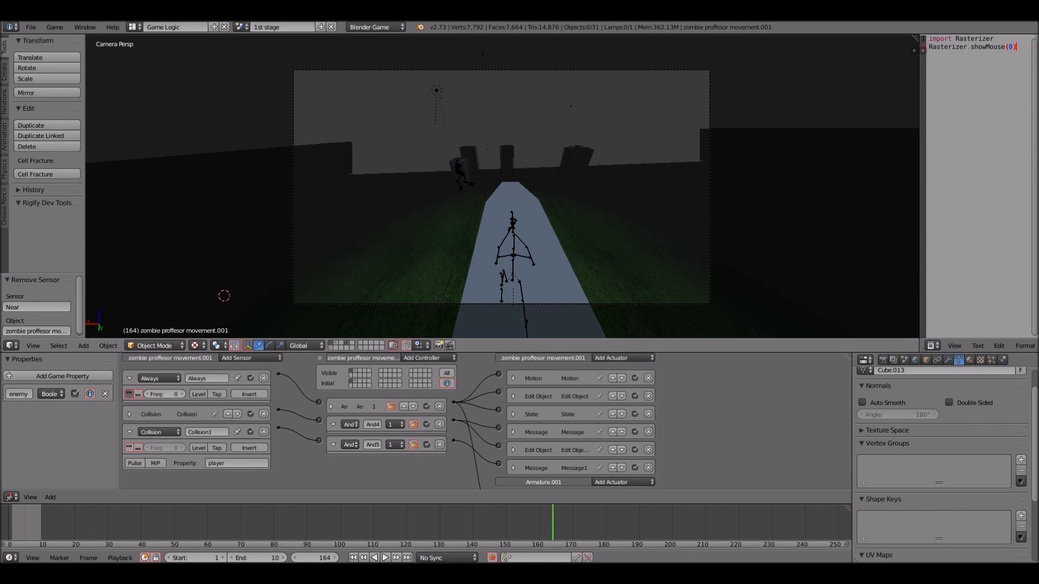